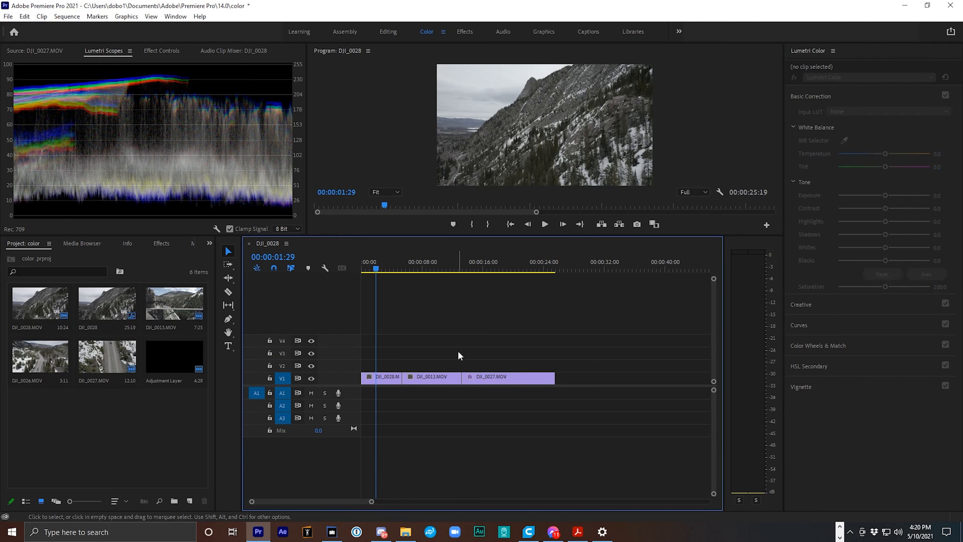
Create a 3840×2160 adjustment layer and place it on V2 above the three drone clips
left_click(189, 501)
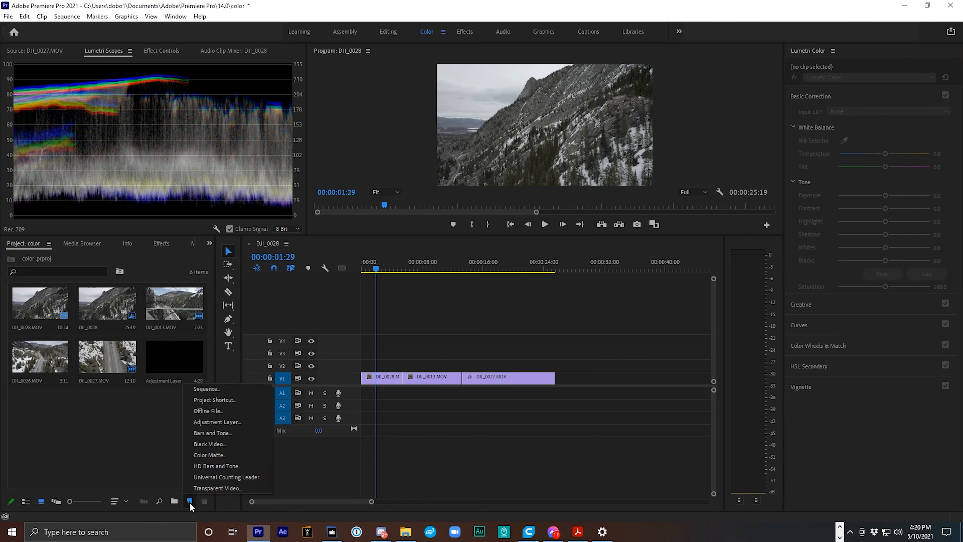
left_click(216, 422)
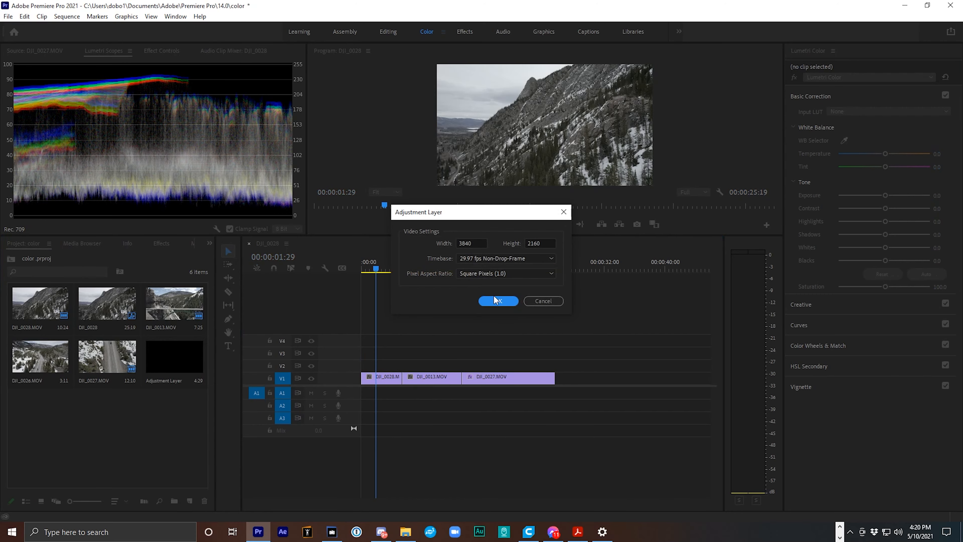
left_click(498, 301)
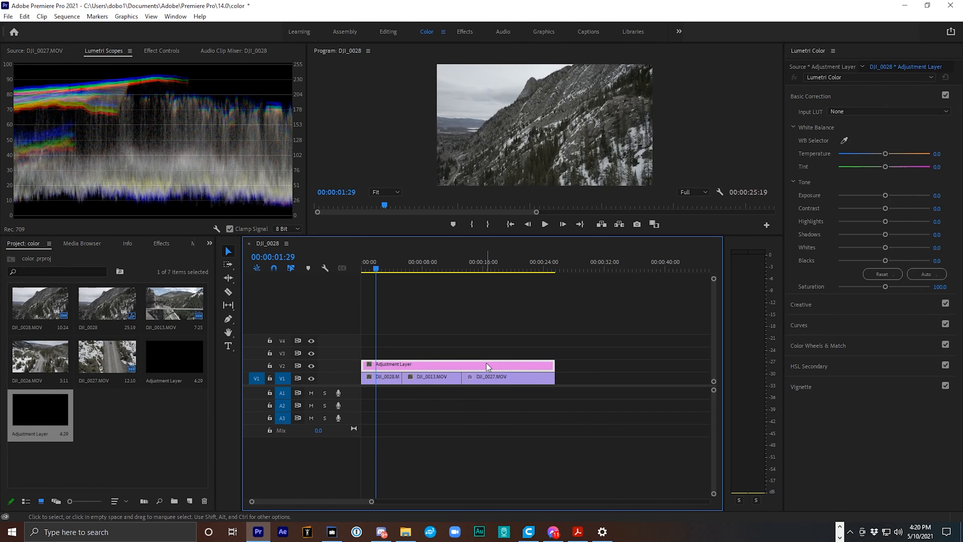
left_click(228, 291)
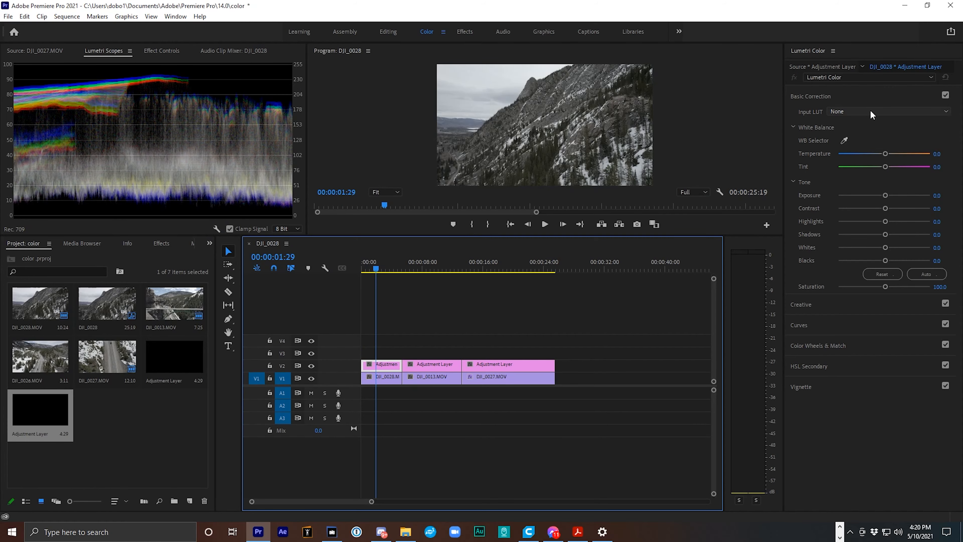
mouse_move(807, 315)
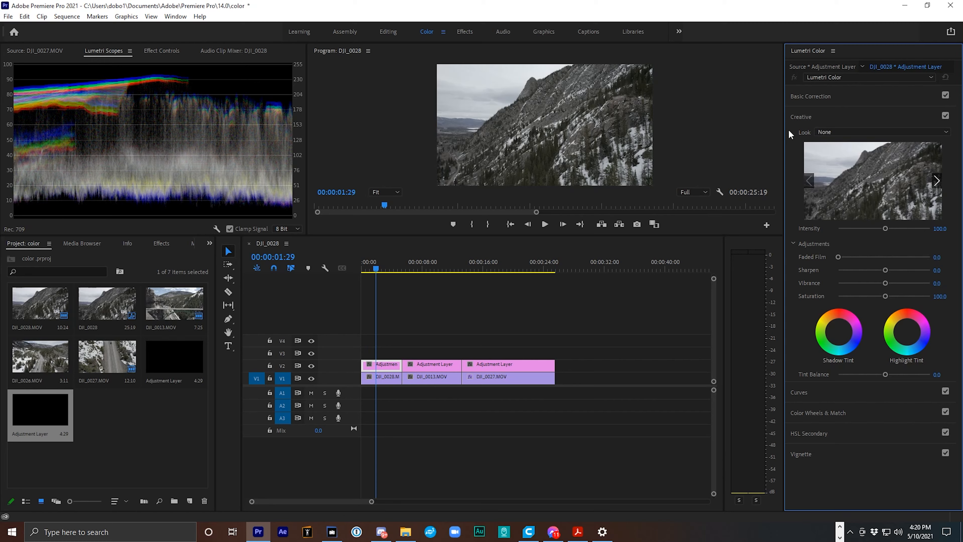
Show the adjustment layer's Basic Correction settings and list the available input LUTs
left_click(811, 96)
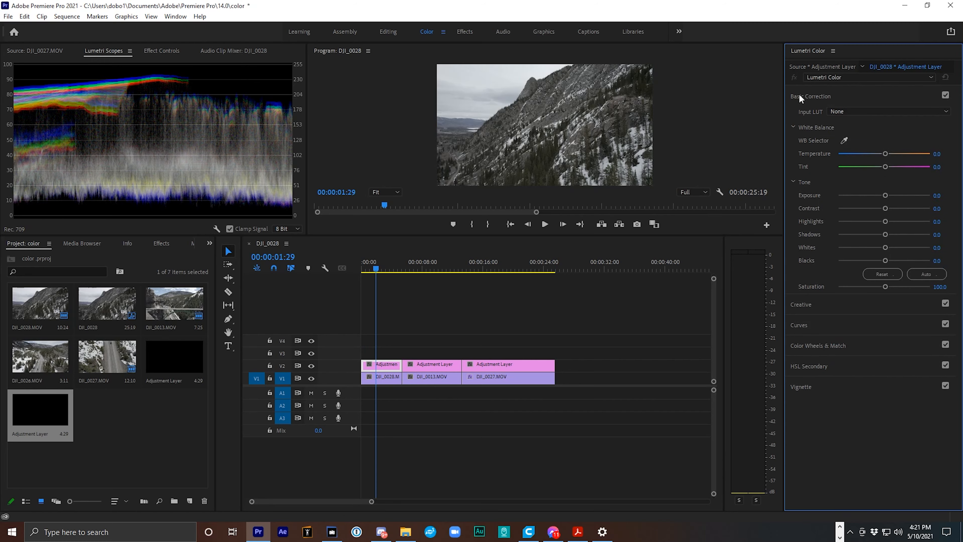
left_click(888, 112)
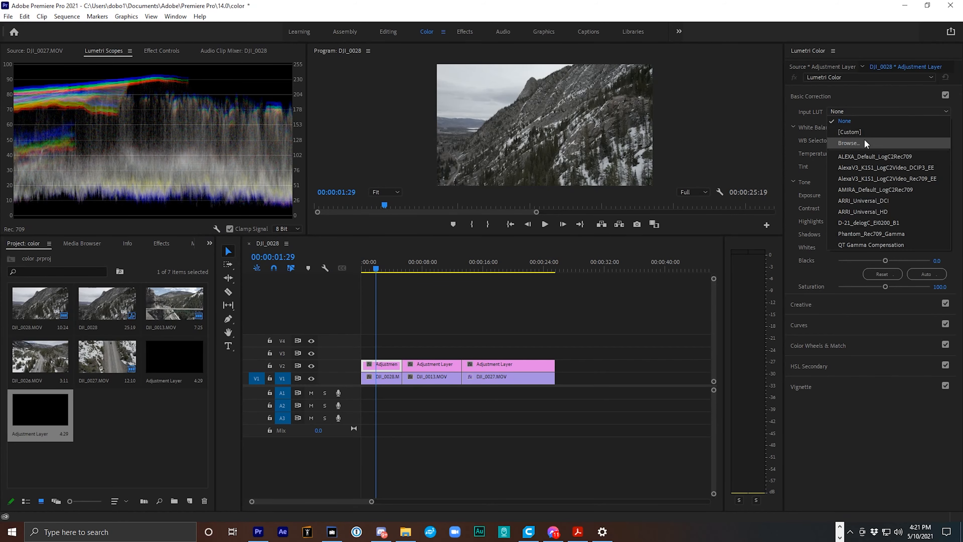
Load the XT4_FLog_FGamut_to_ETERNA cube file from the Fuji Luts folder as the input LUT
left_click(849, 143)
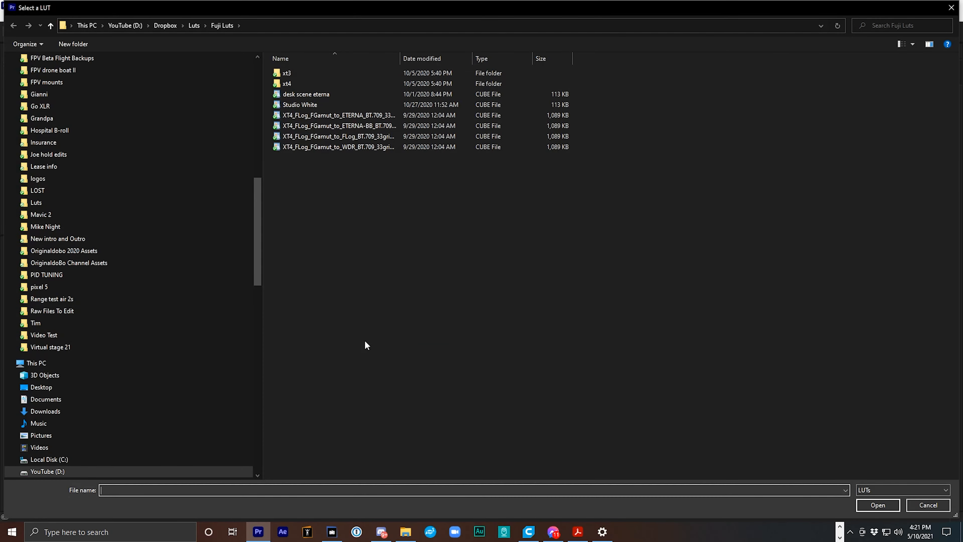
mouse_move(396, 345)
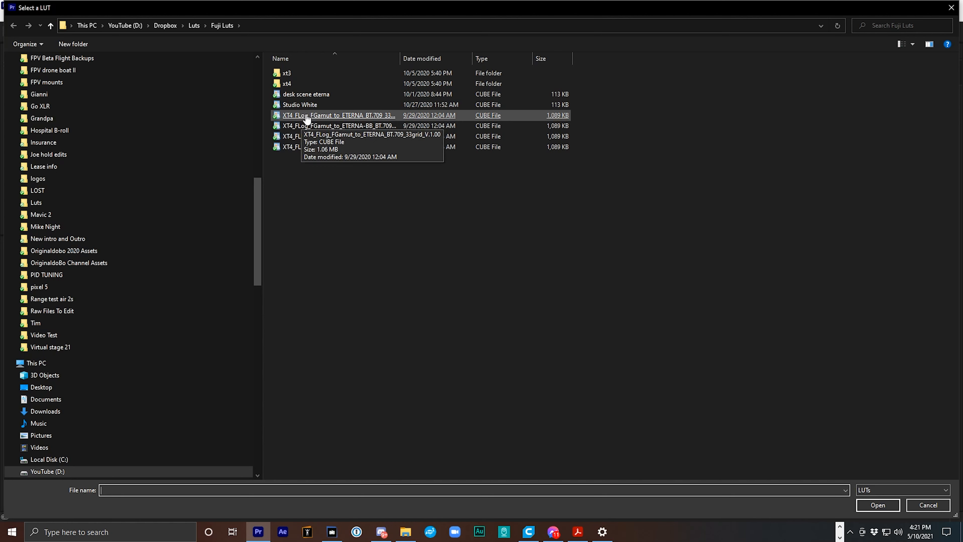
left_click(339, 116)
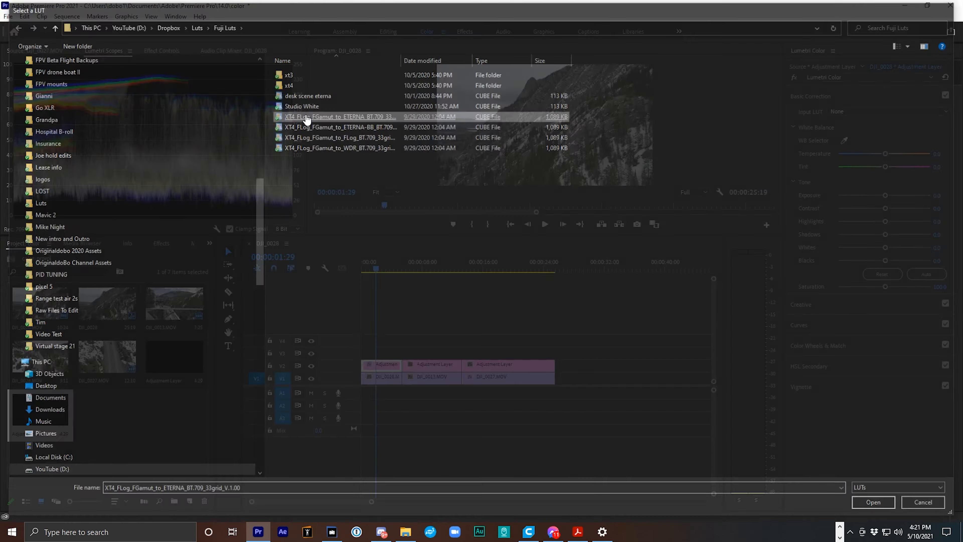
left_click(871, 501)
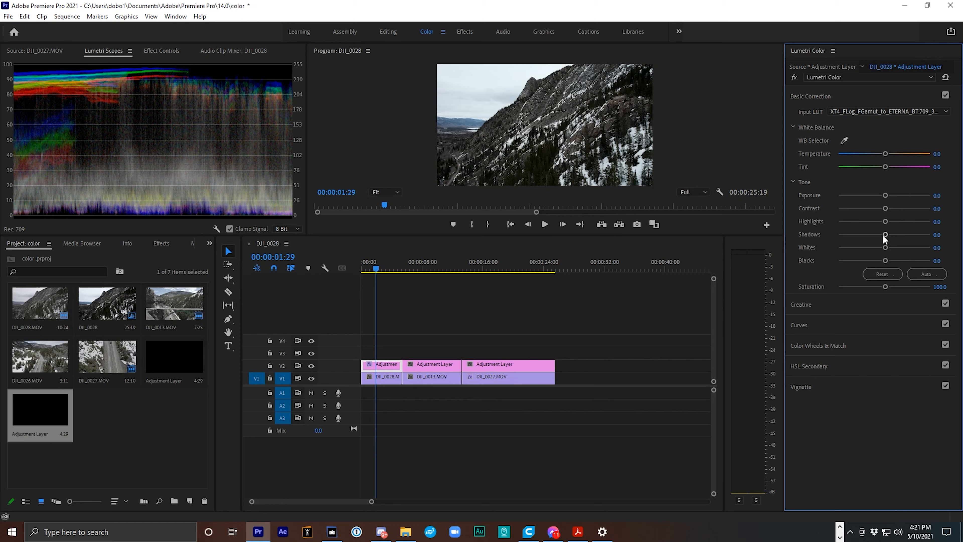
Lift Shadows to 43.5 and lower Highlights to -54.3, then start editing Saturation
left_click_drag(885, 234, 903, 234)
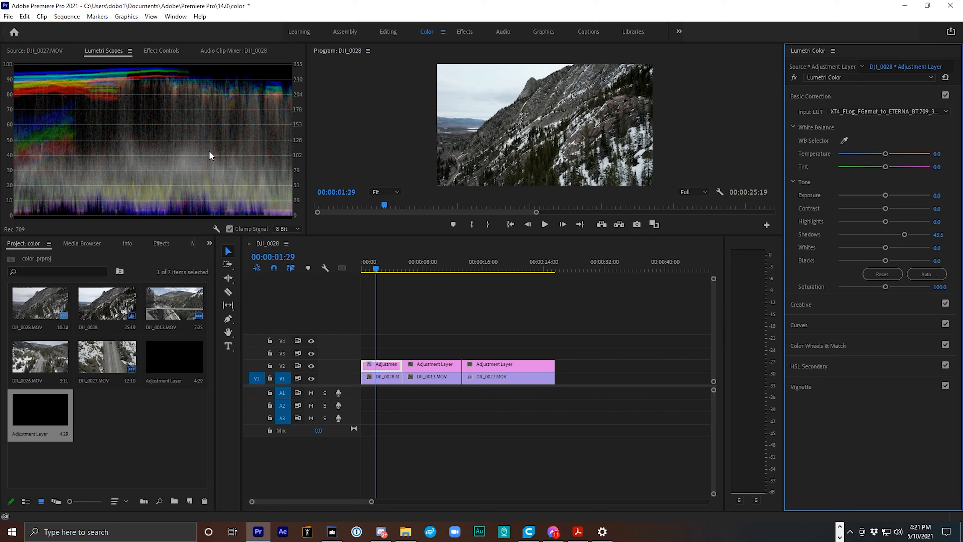
mouse_move(148, 77)
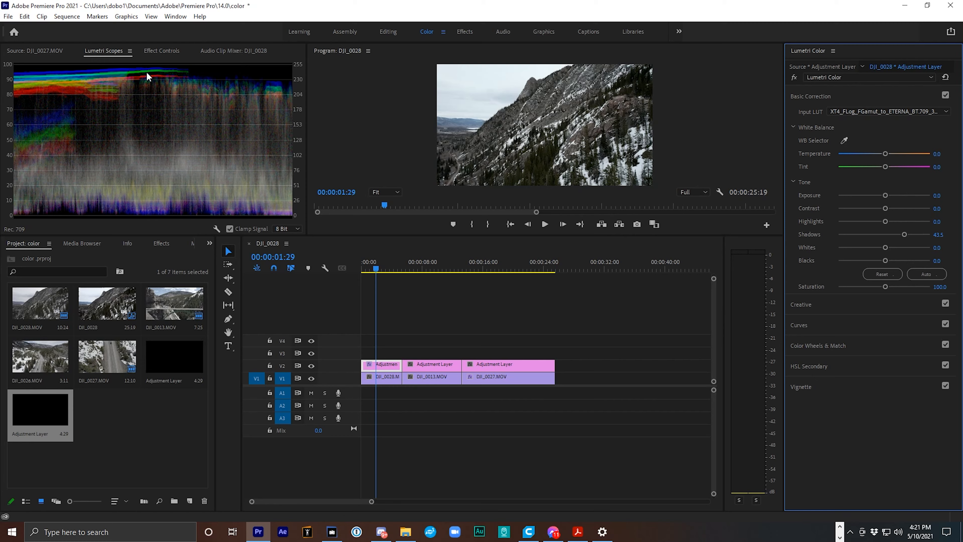
mouse_move(134, 55)
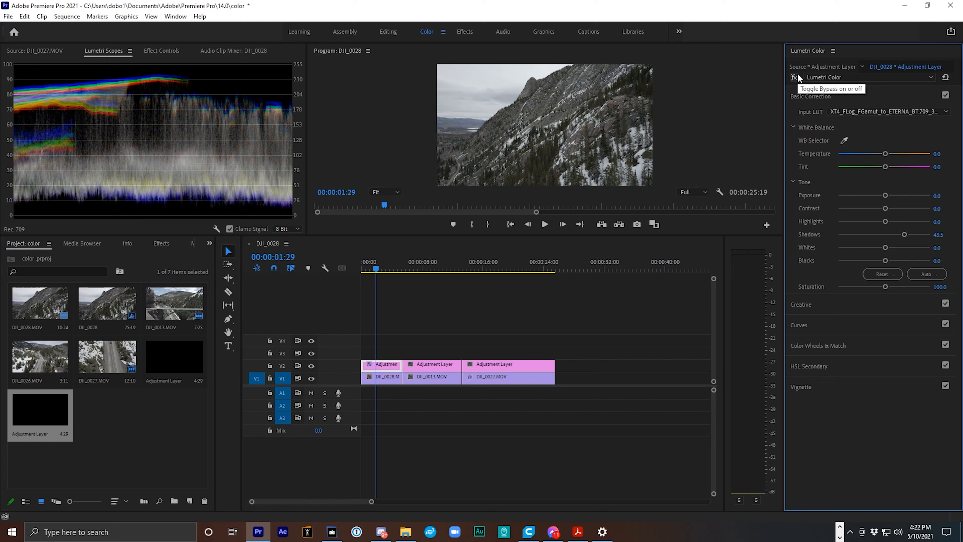
mouse_move(797, 76)
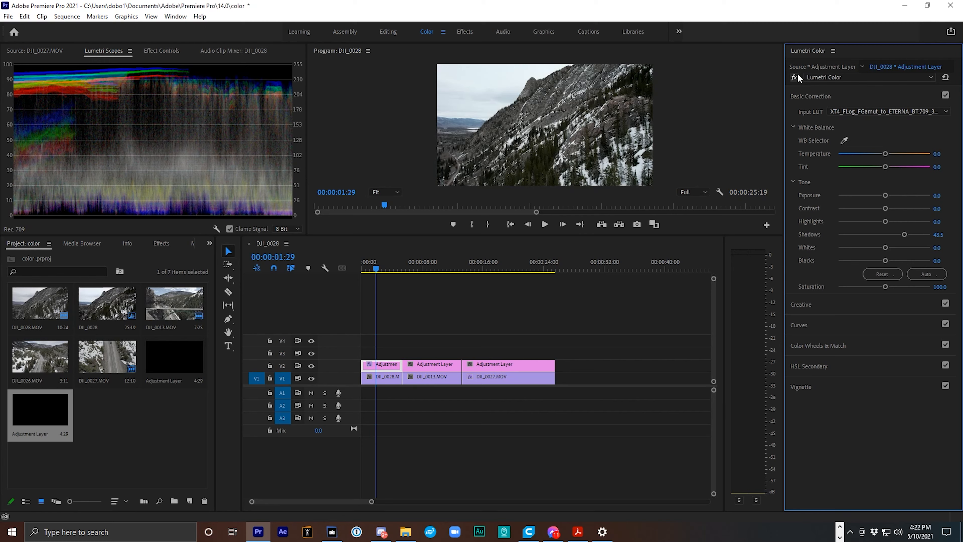
left_click_drag(884, 221, 870, 221)
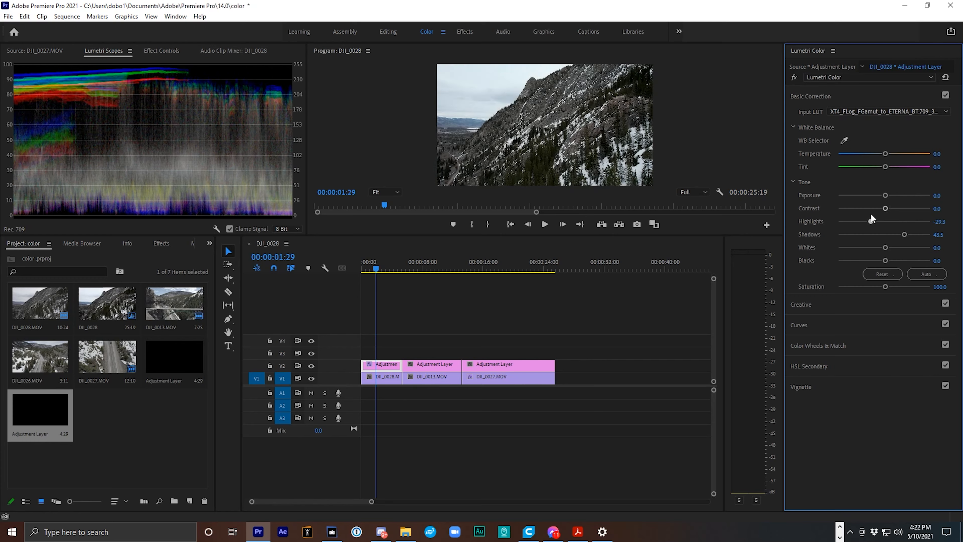
left_click_drag(870, 221, 858, 221)
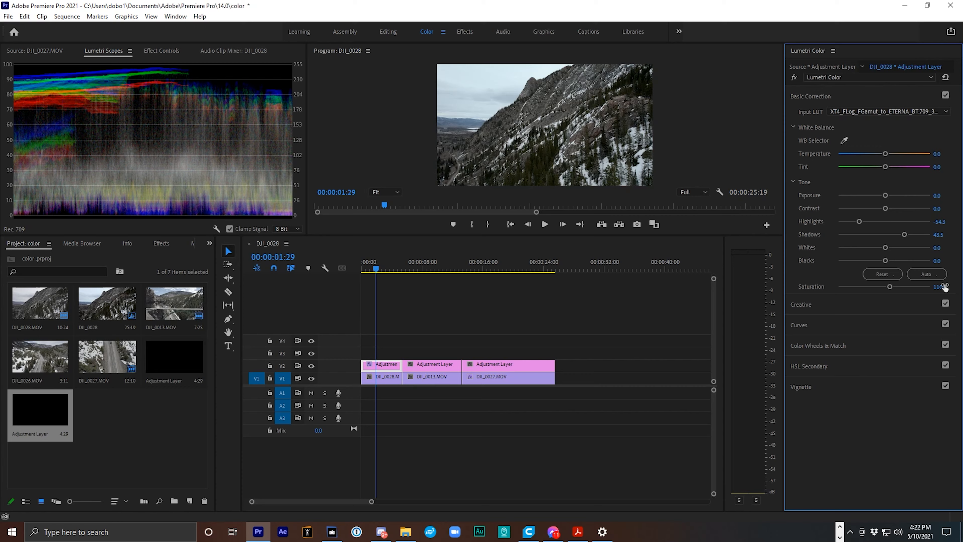
left_click(433, 368)
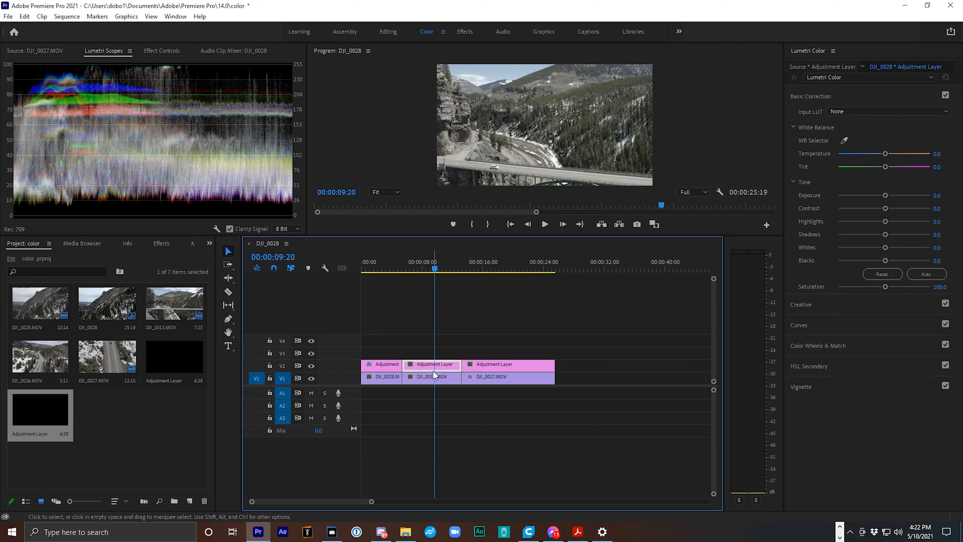
mouse_move(433, 371)
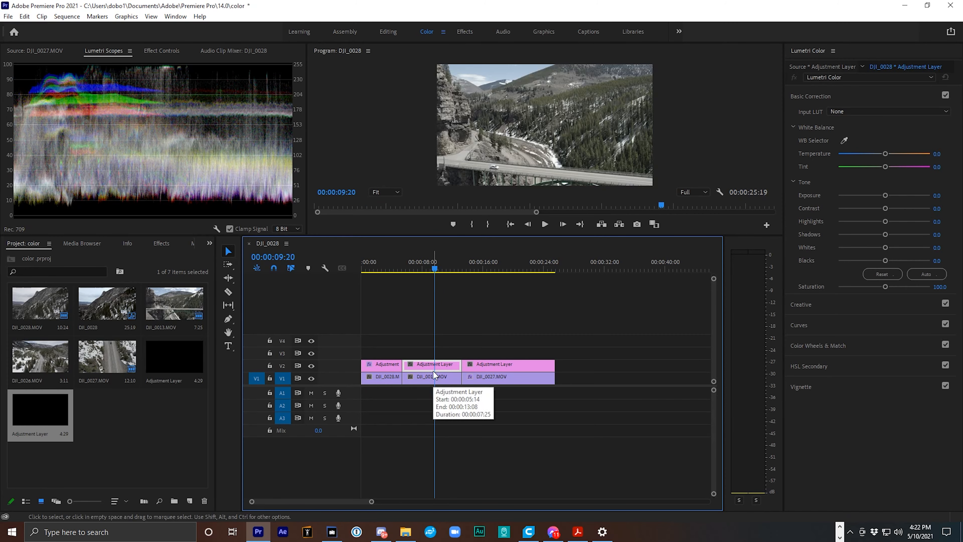
mouse_move(753, 179)
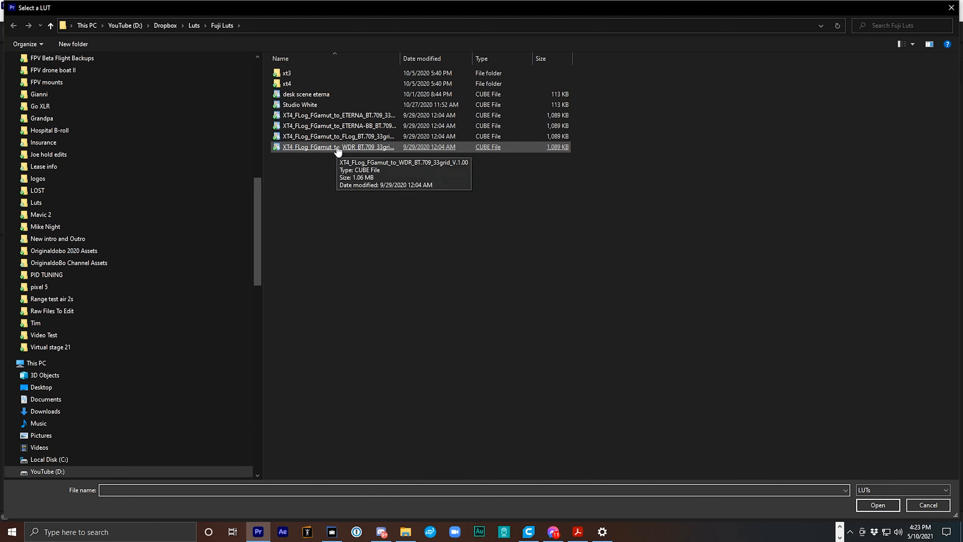
Load the XT4_FLog_FGamut_to_WDR cube file as the middle adjustment layer's input LUT
left_click(877, 504)
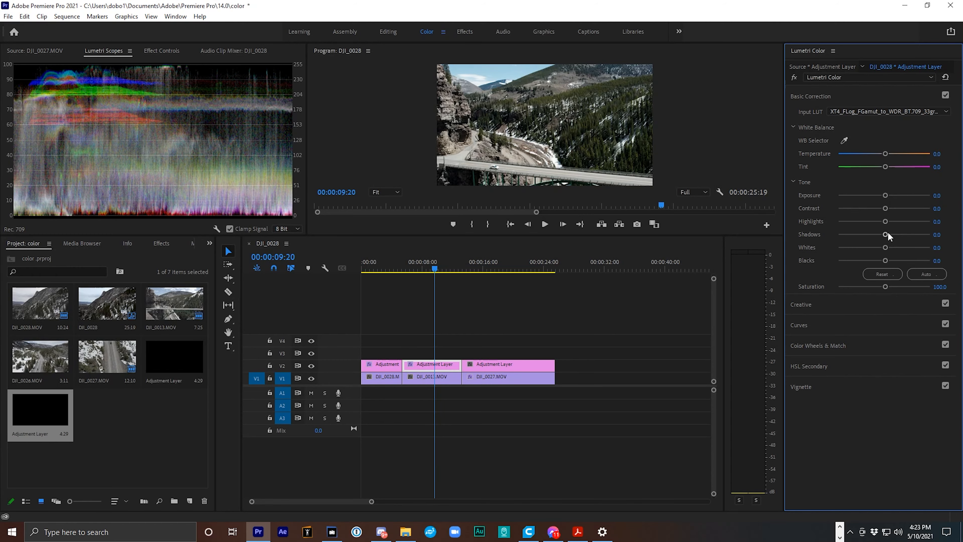
Set Shadows to 33.7, Highlights to -40.2 and enter a higher Saturation value for the bridge clip
left_click_drag(887, 235, 900, 235)
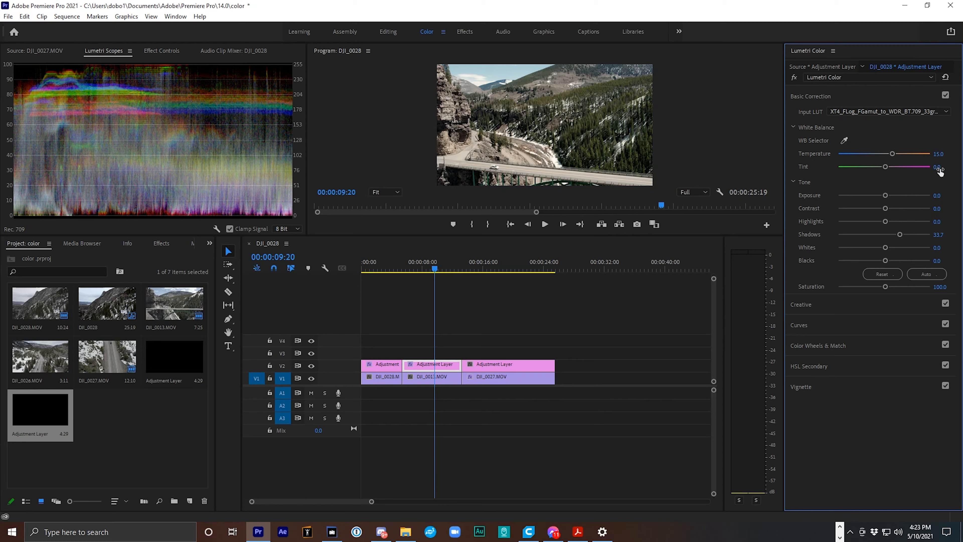
left_click_drag(888, 221, 883, 221)
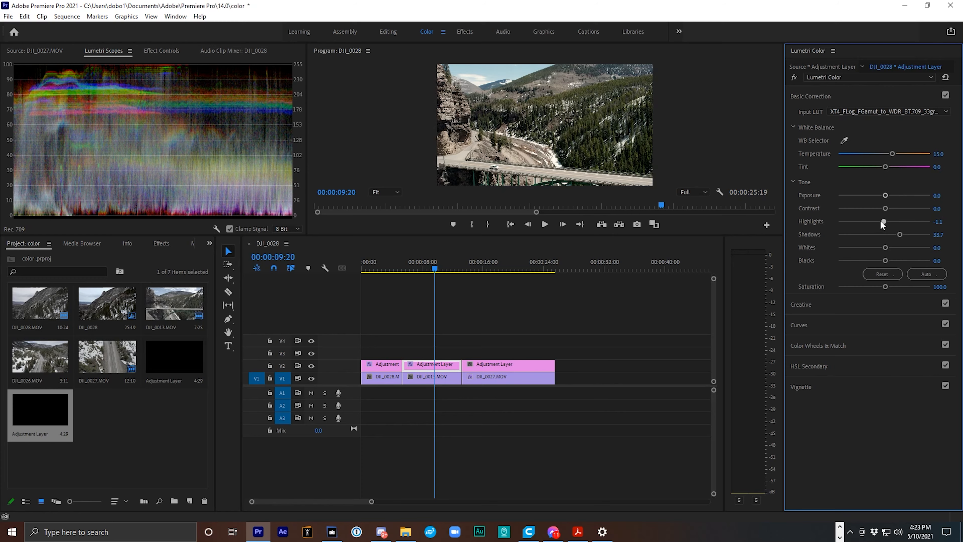
left_click_drag(883, 222, 866, 221)
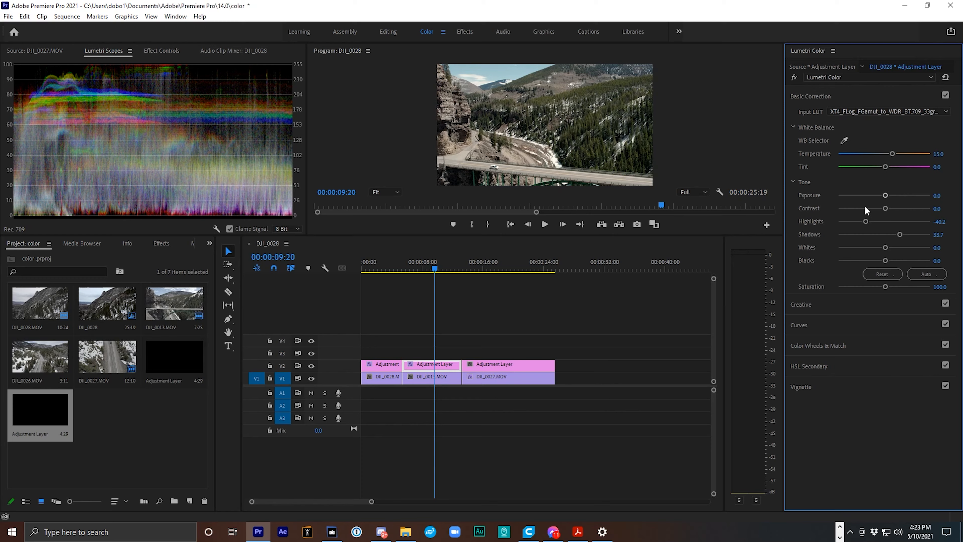
left_click(794, 77)
type("11")
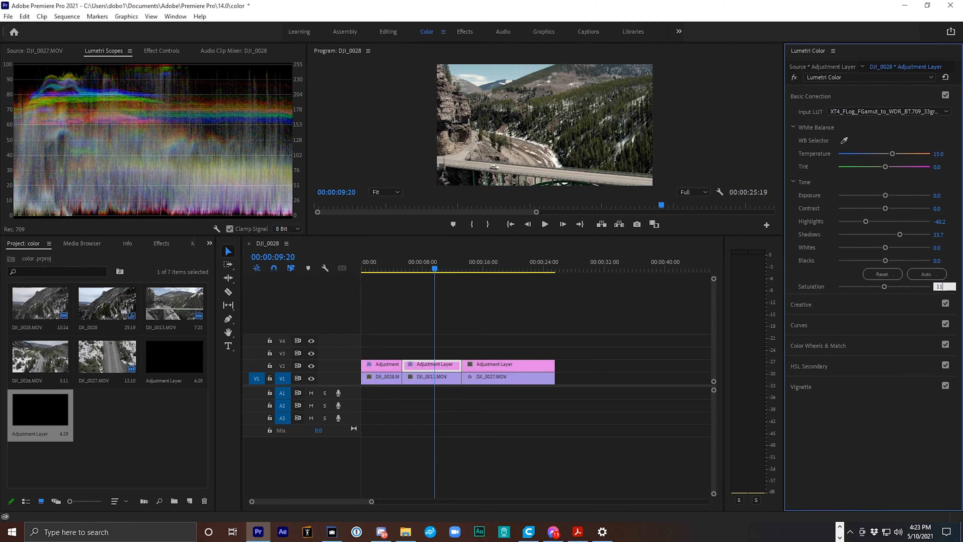
left_click(495, 268)
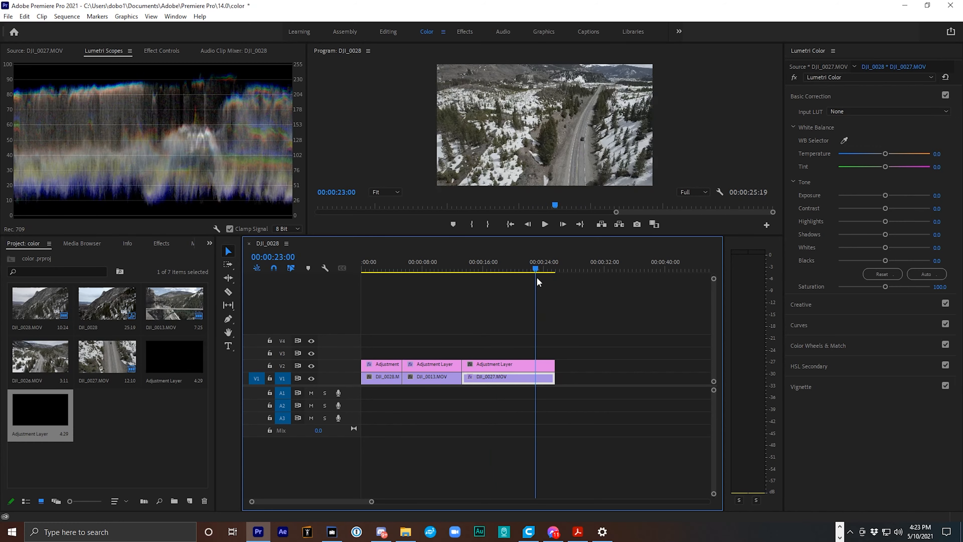
Move the playhead into the snowy road clip DJI_0027
left_click_drag(535, 269, 547, 269)
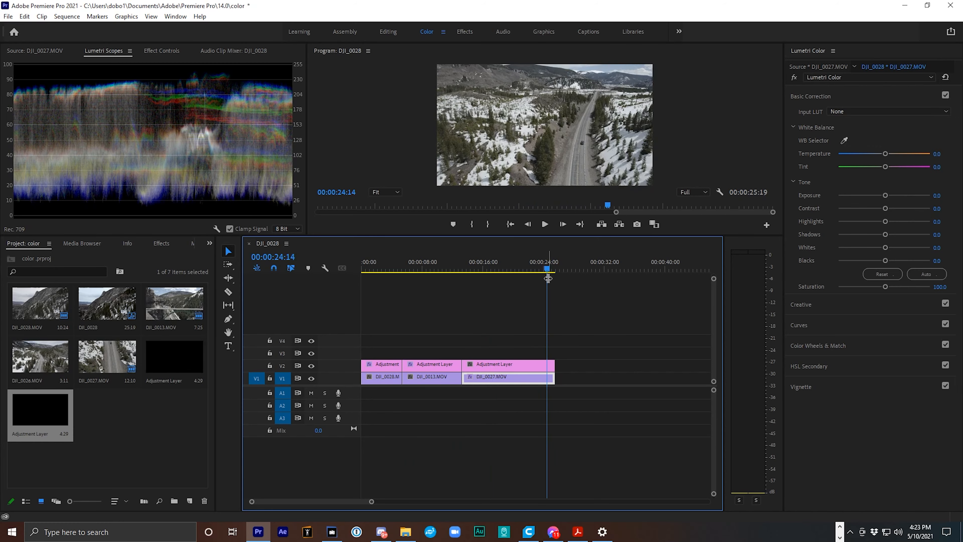
mouse_move(608, 304)
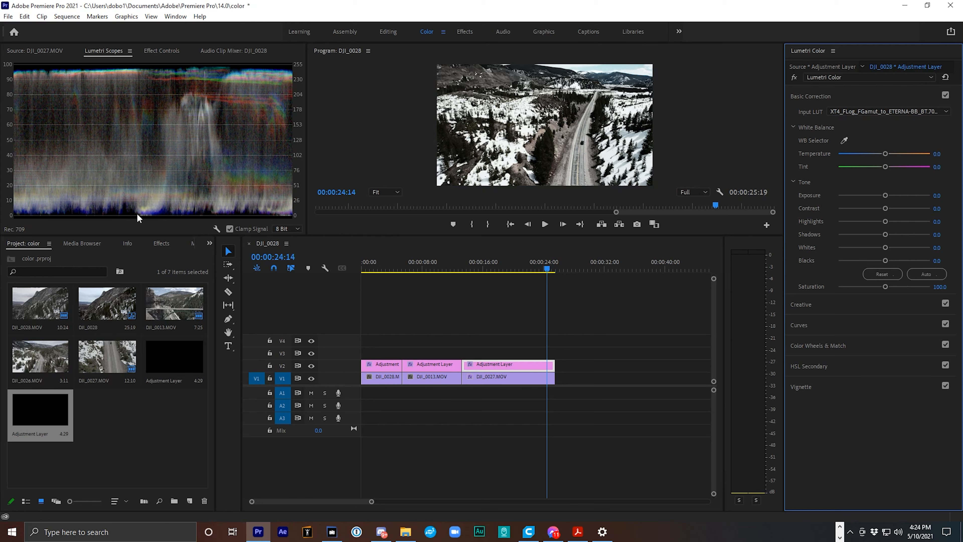
mouse_move(887, 239)
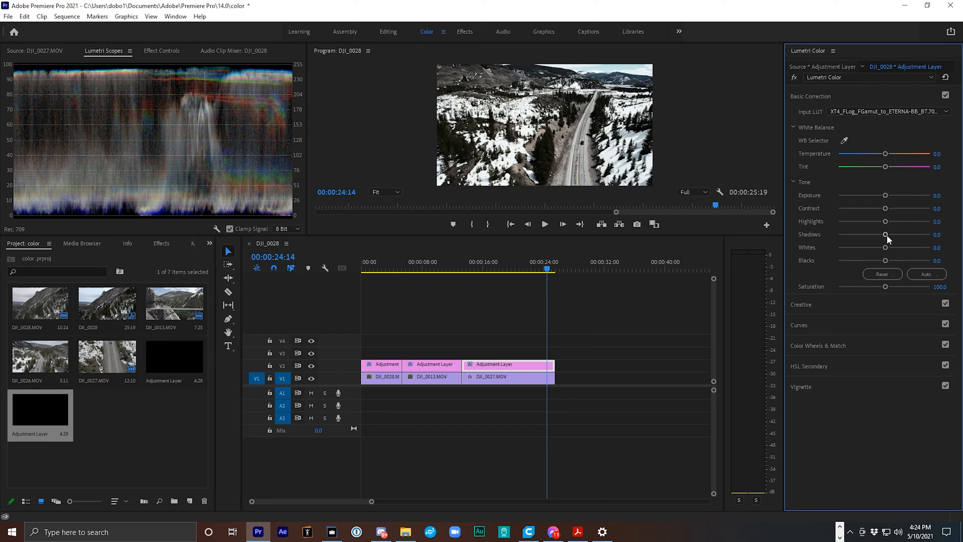
Set Shadows 65.2, Highlights -30.4, Contrast -15.2, Saturation 110 and compare against the ungraded footage
left_click_drag(887, 234, 901, 234)
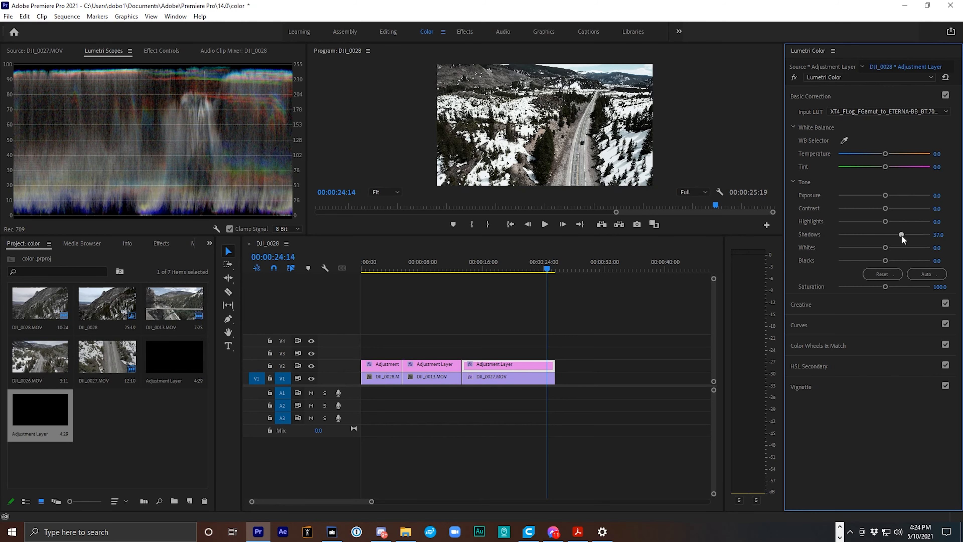
left_click_drag(901, 234, 914, 234)
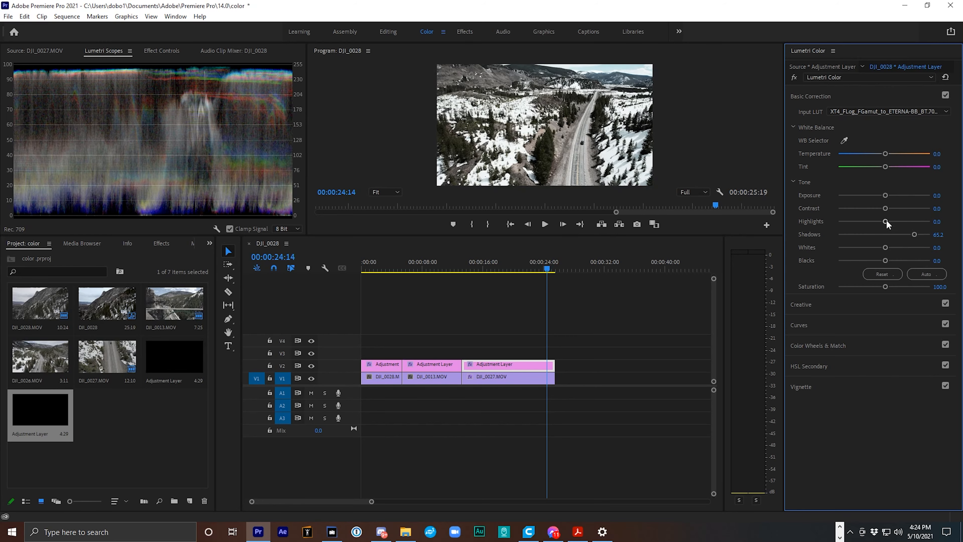
left_click_drag(886, 221, 870, 221)
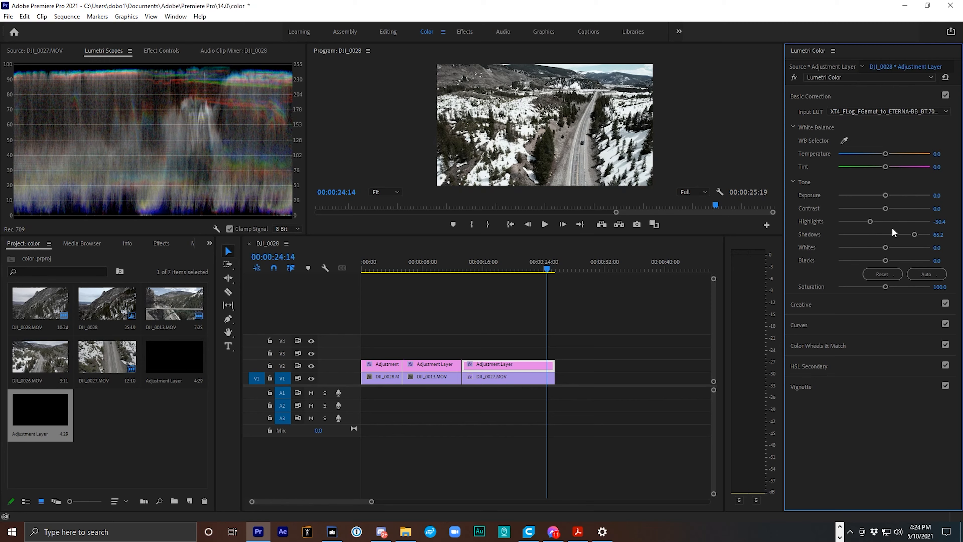
left_click_drag(886, 208, 877, 208)
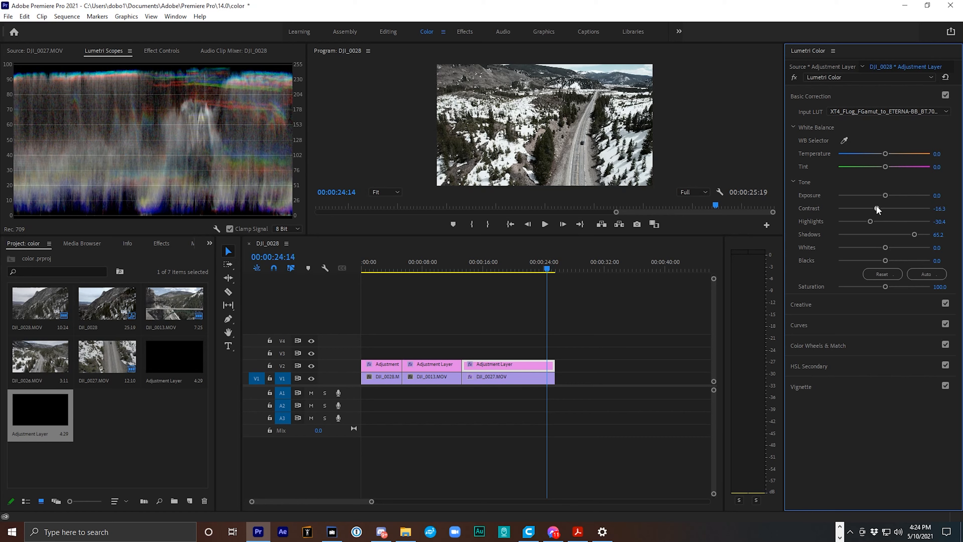
left_click_drag(874, 208, 877, 208)
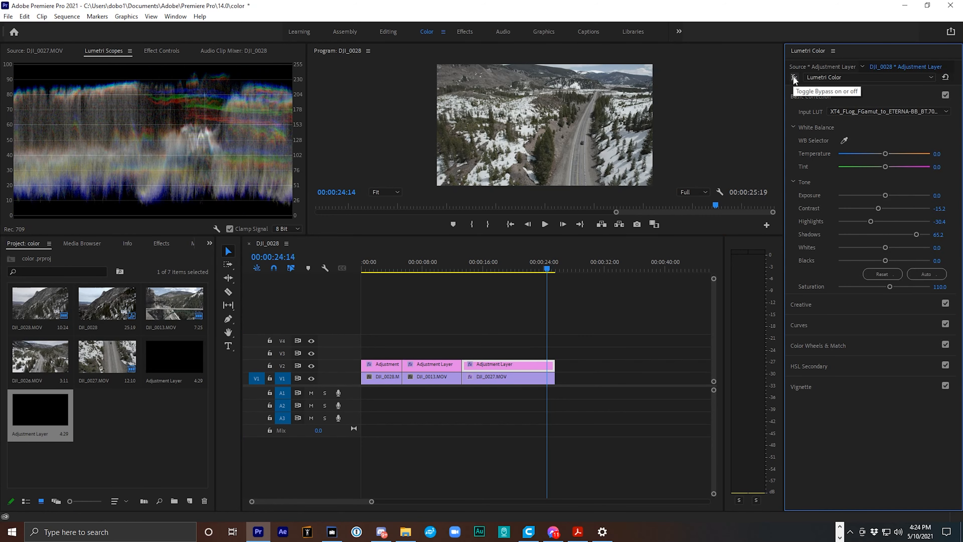
left_click(794, 77)
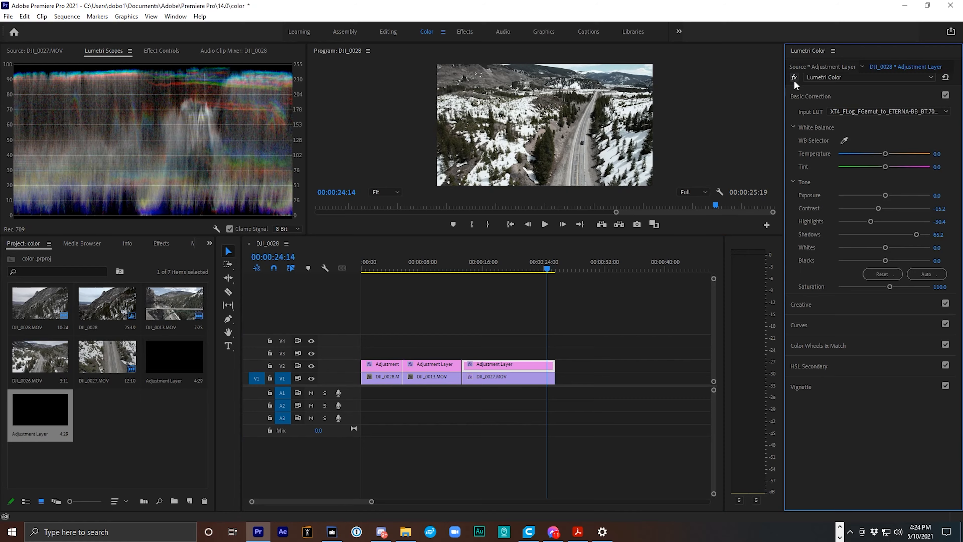